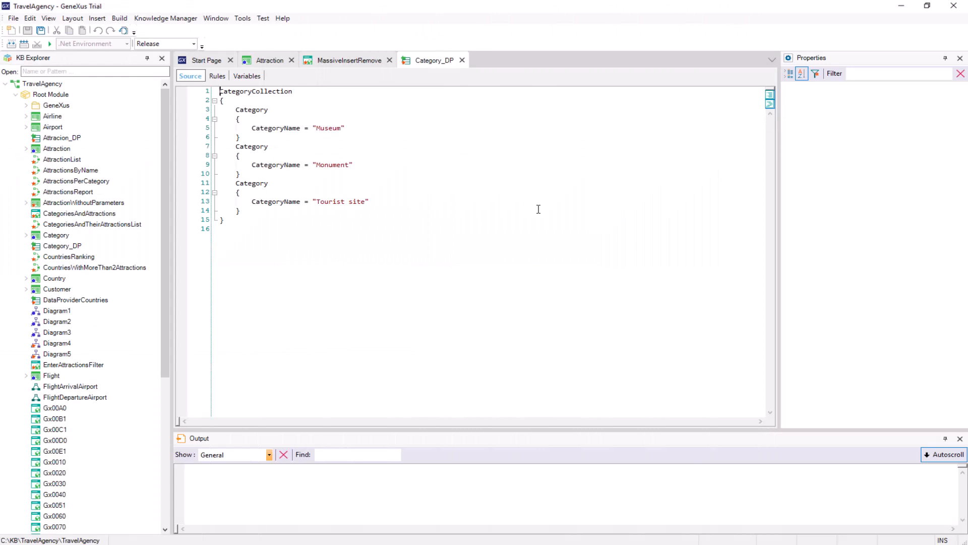
# - Open the Category transaction from the KB Explorer to view its structure and properties
pyautogui.click(349, 60)
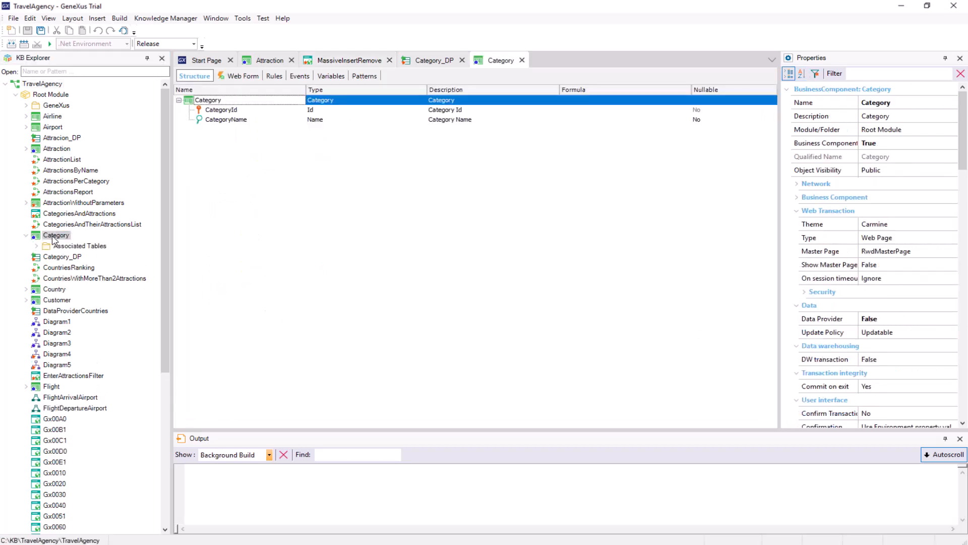
# - Set Category's Data Provider property to True and save, generating Category_DataProvider
pyautogui.click(821, 318)
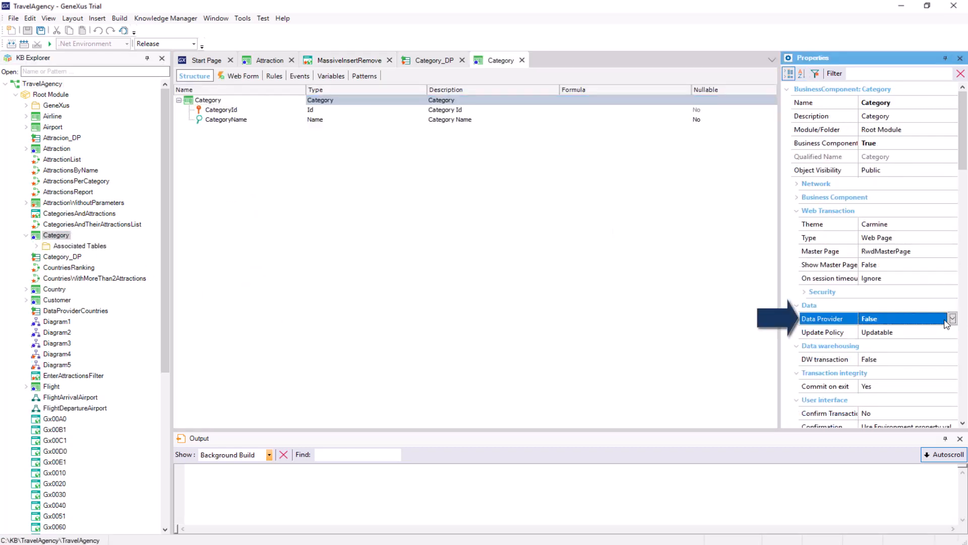
pyautogui.click(952, 318)
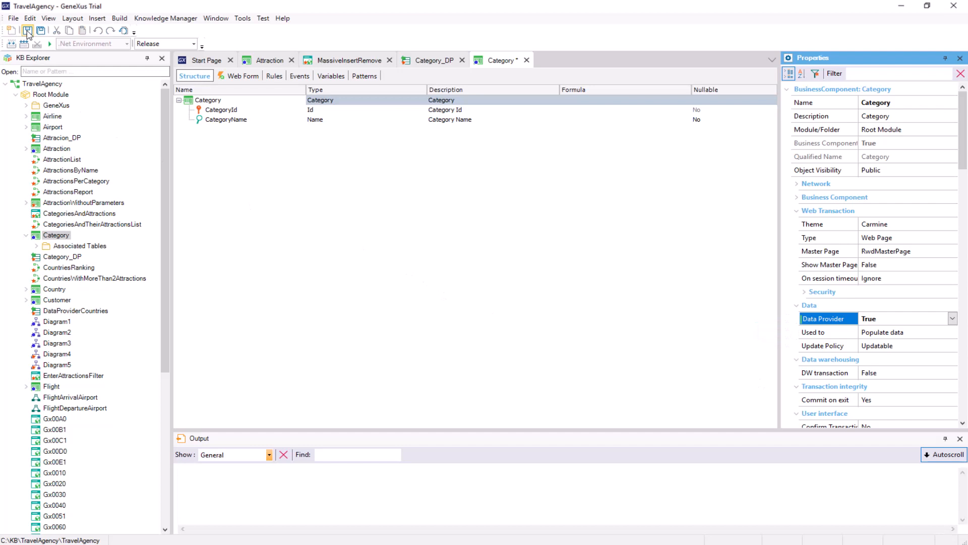
pyautogui.click(27, 31)
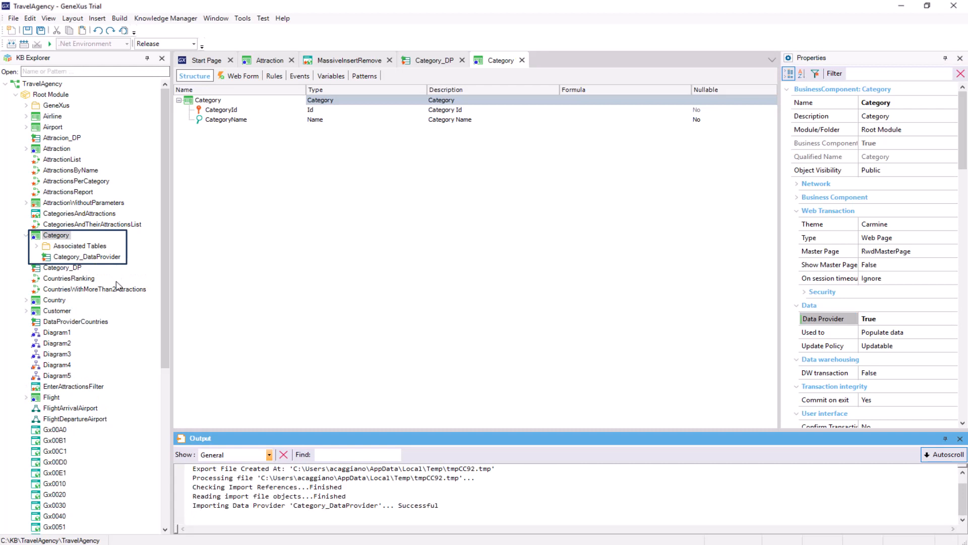
pyautogui.click(208, 99)
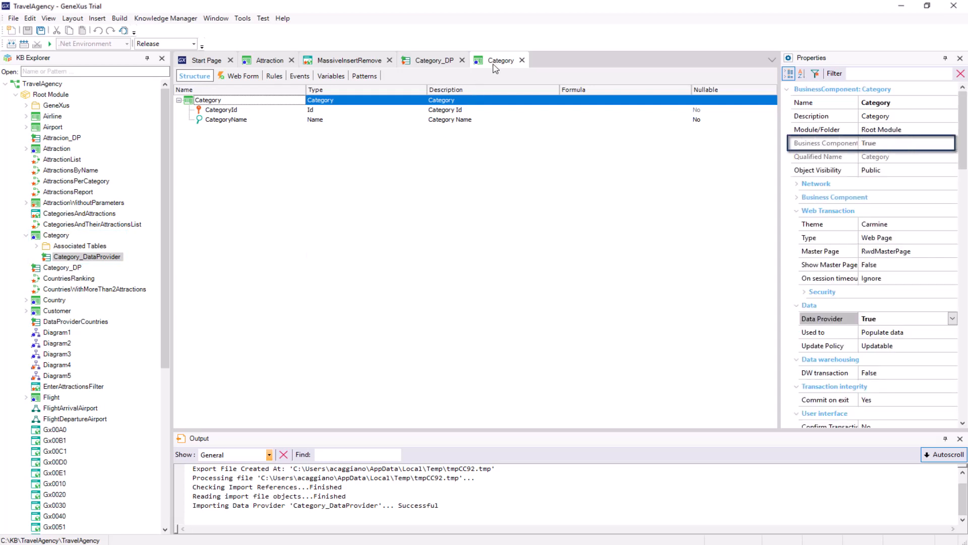
pyautogui.moveTo(586, 255)
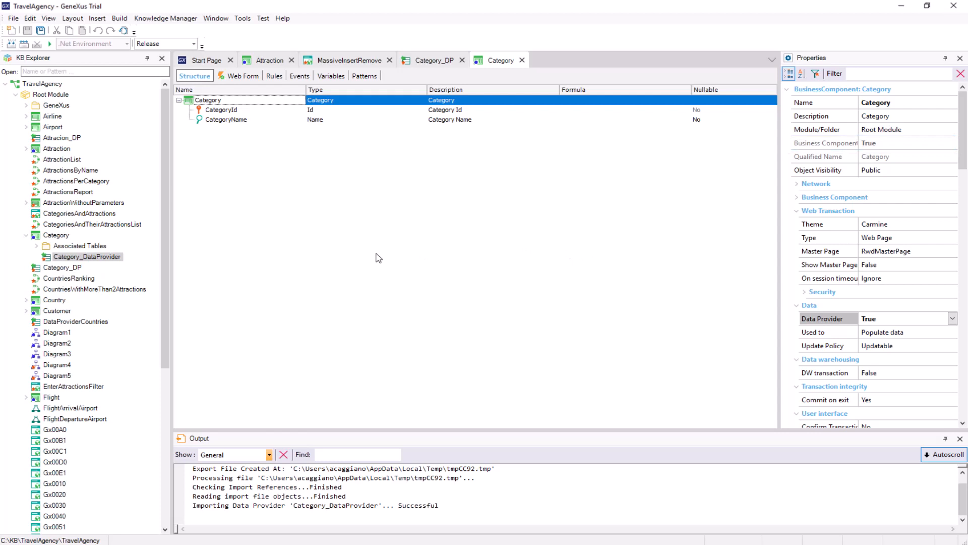
# - Open Category_DataProvider and the Category_DP tab to copy the Museum, Monument, Tourist site code
pyautogui.doubleClick(88, 257)
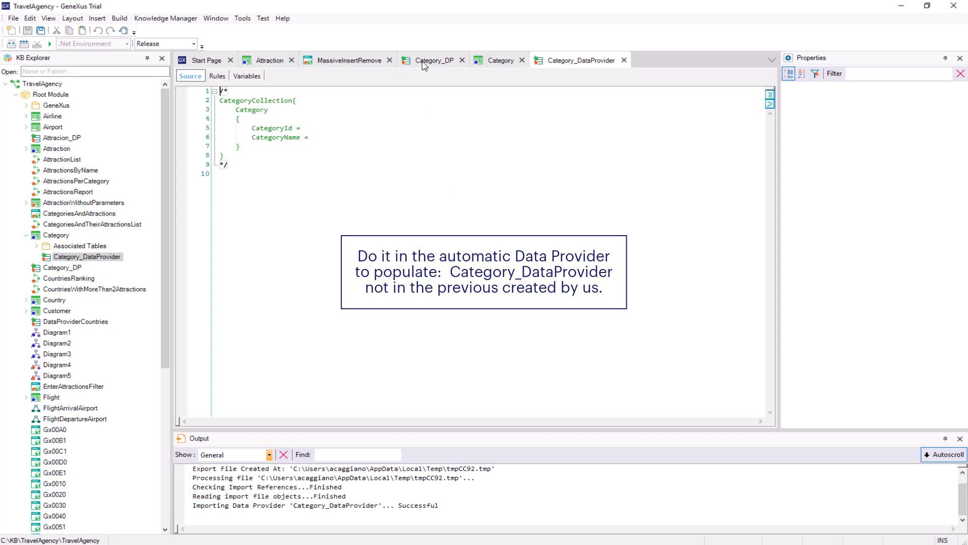
pyautogui.click(434, 59)
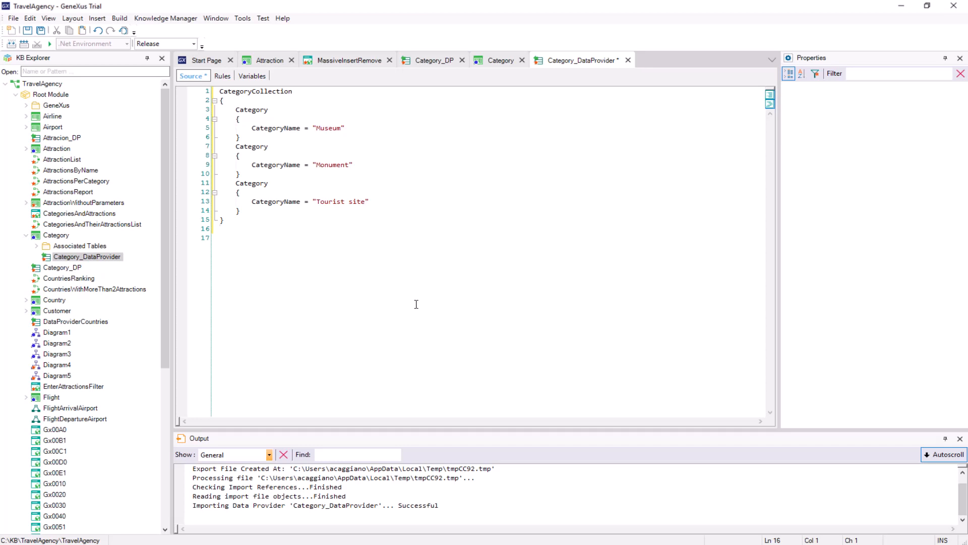
# - Save Category_DataProvider and switch to the Attraction transaction to enable its Data Provider
pyautogui.click(222, 228)
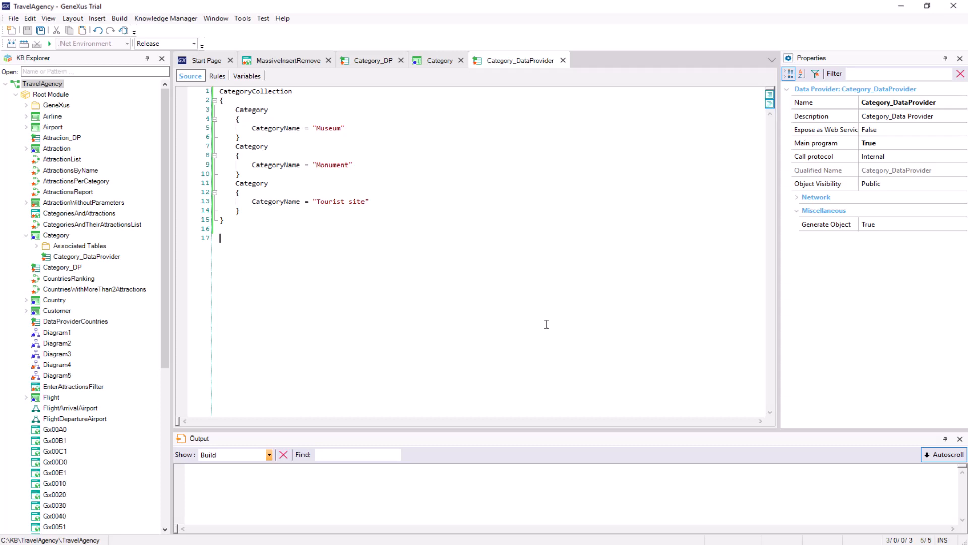
pyautogui.click(440, 60)
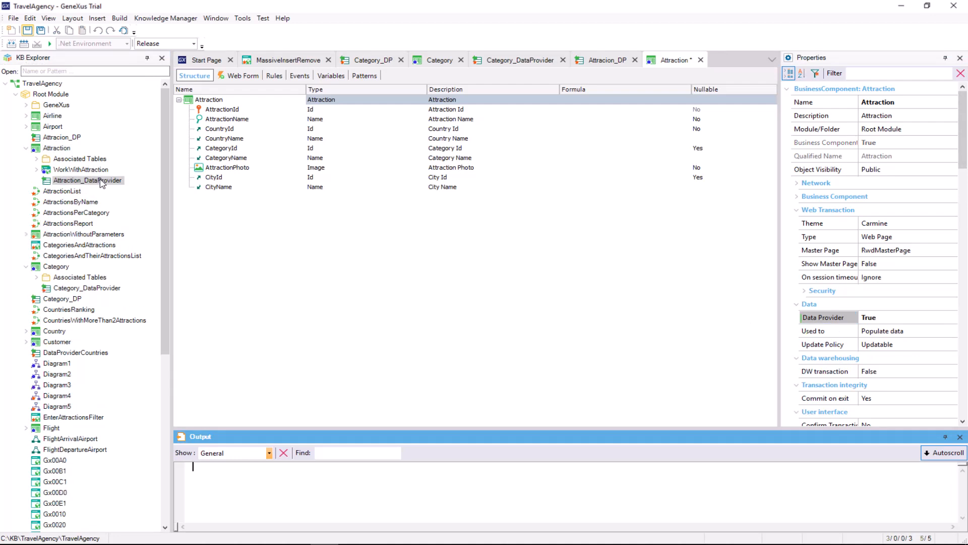
# - Open Attraction_DataProvider from the KB Explorer
pyautogui.doubleClick(87, 180)
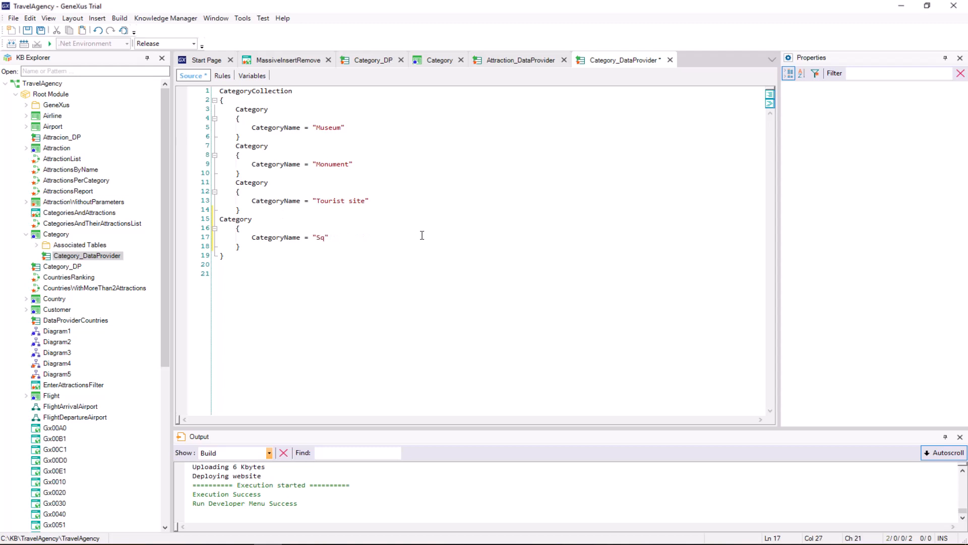
# - Finish the new category name 'Square' in Category_DataProvider
pyautogui.write('uare')
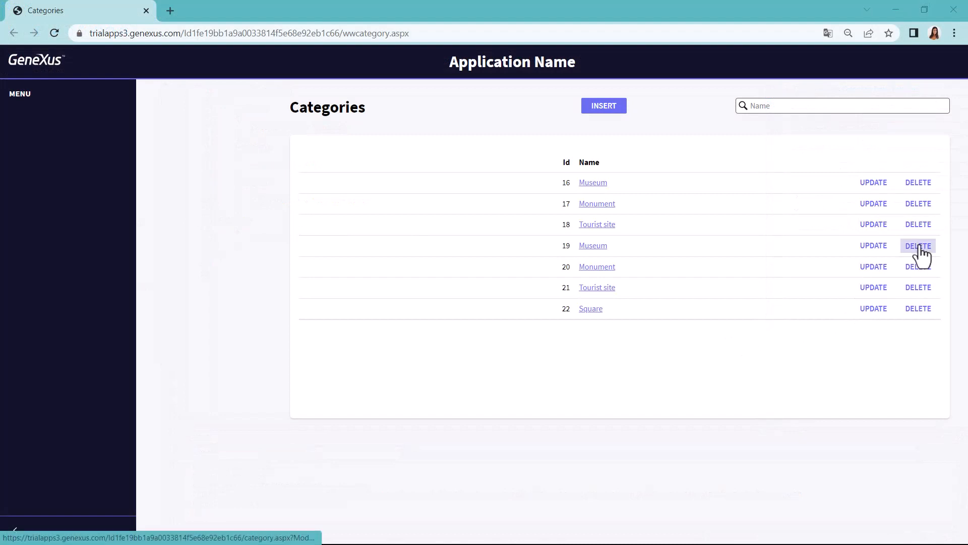
# - Delete the duplicate Monument and Tourist site categories in the web app, confirming each
pyautogui.click(919, 246)
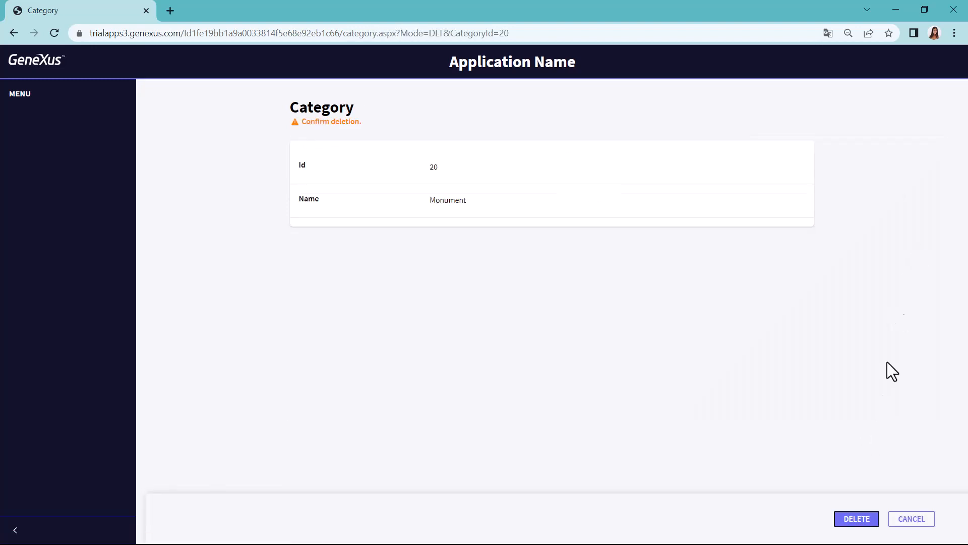
pyautogui.click(856, 519)
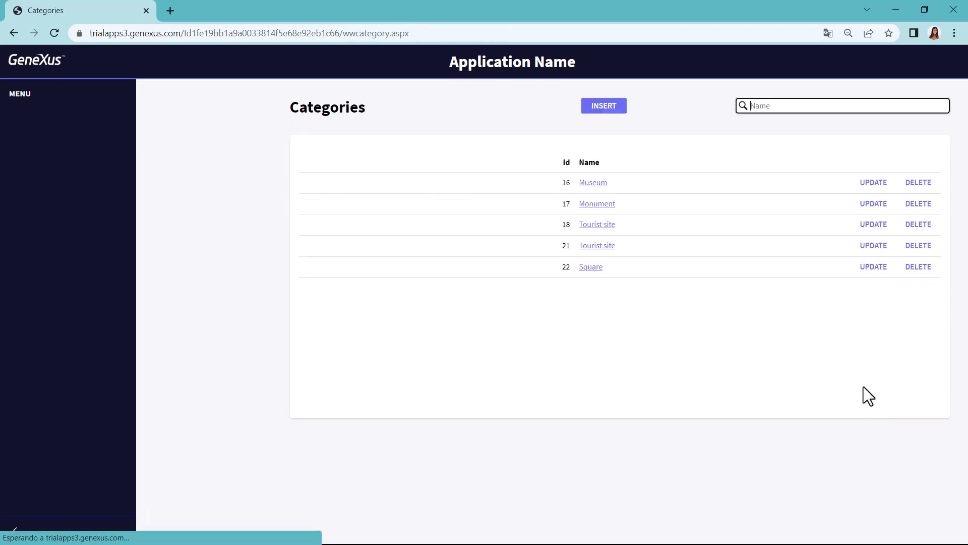
pyautogui.moveTo(918, 246)
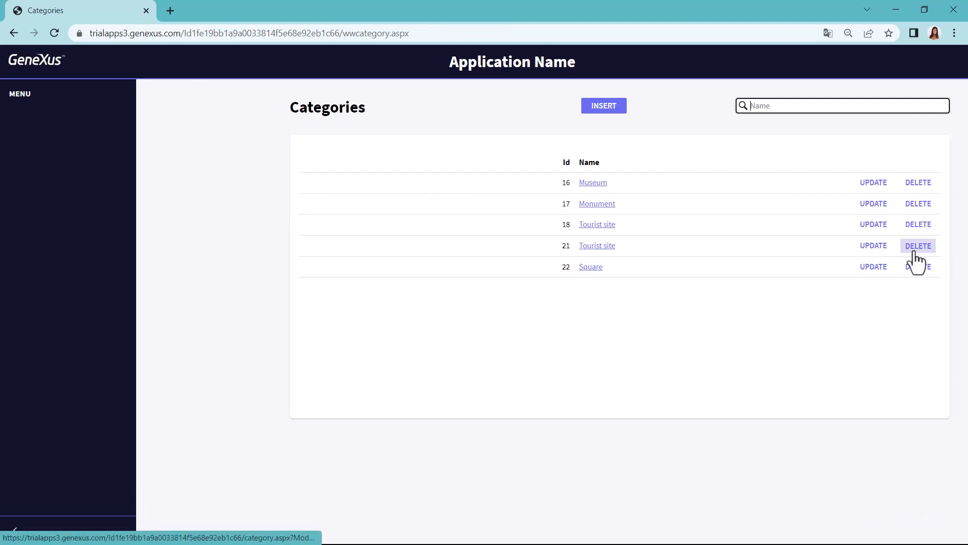
pyautogui.click(918, 245)
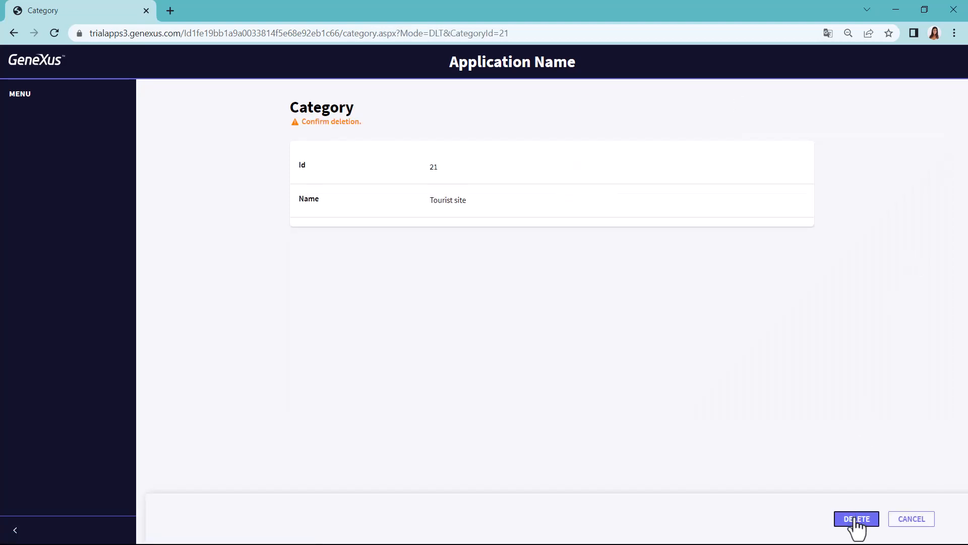
pyautogui.click(857, 518)
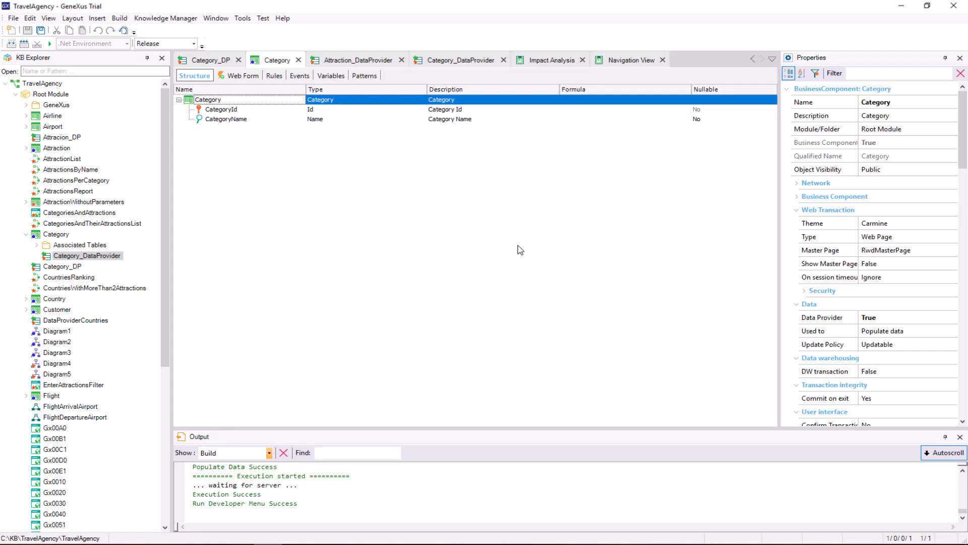
pyautogui.moveTo(946, 350)
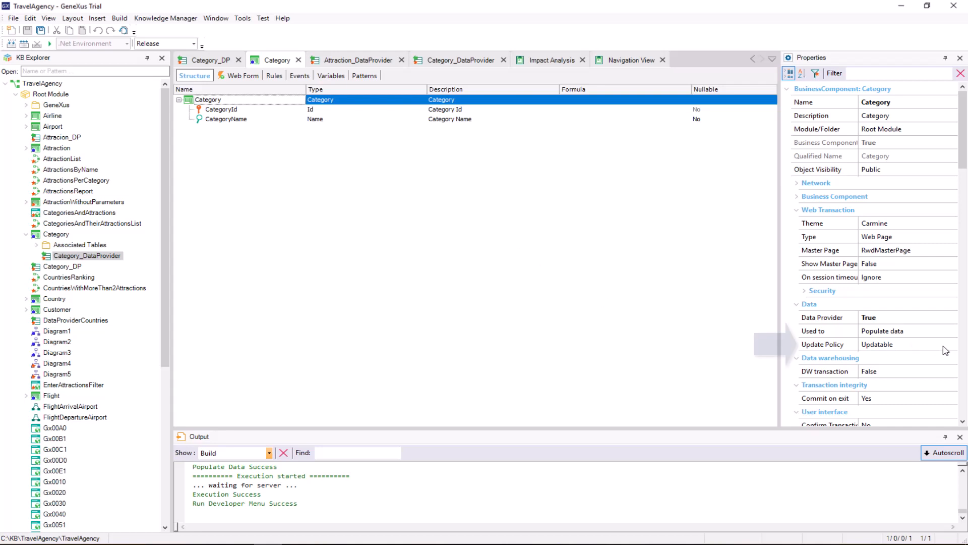
# - Choose Read Only from Category's Update Policy dropdown
pyautogui.click(954, 344)
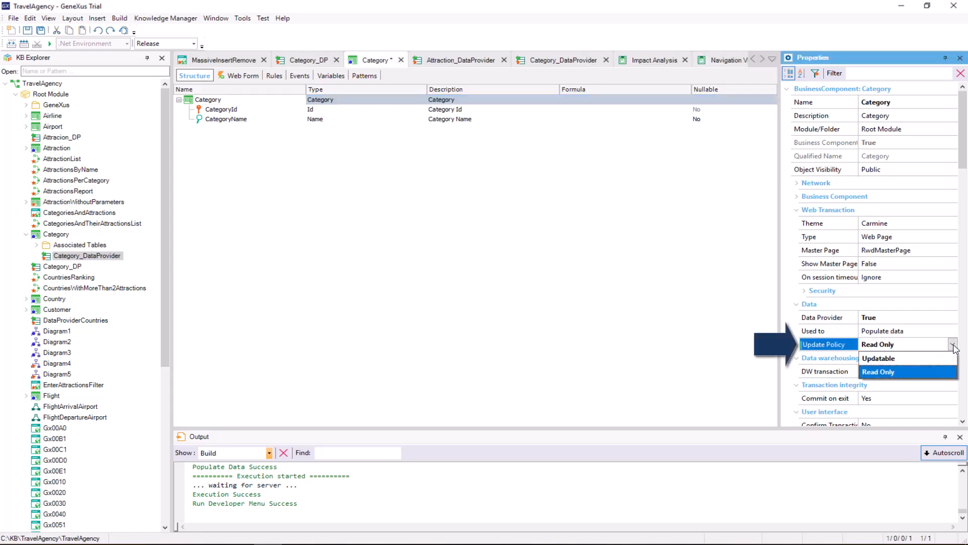
pyautogui.click(879, 371)
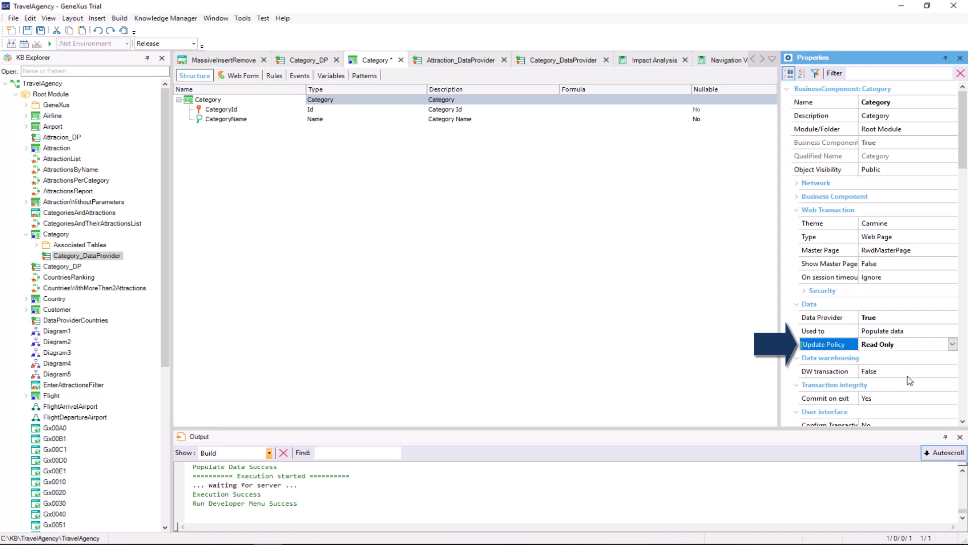